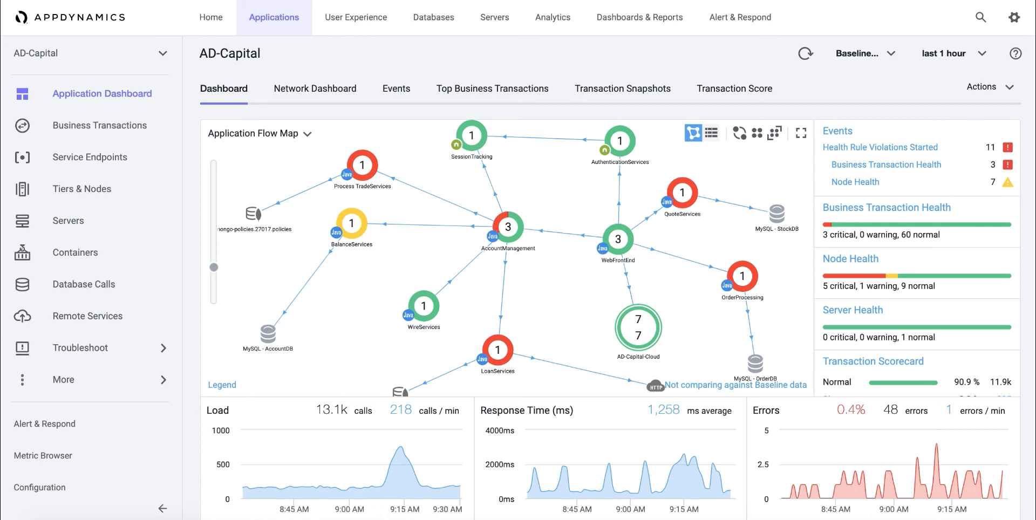
mouse_move(389, 325)
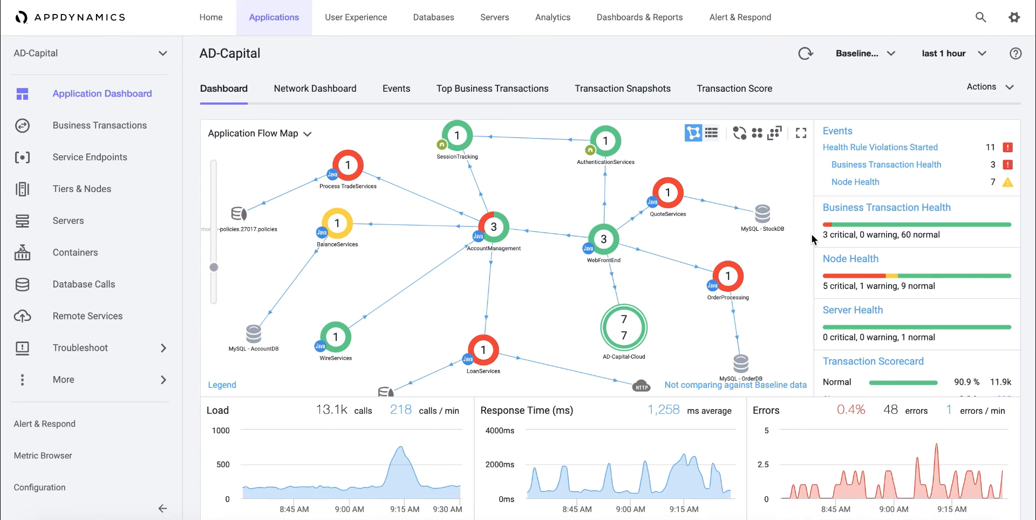
mouse_move(818, 243)
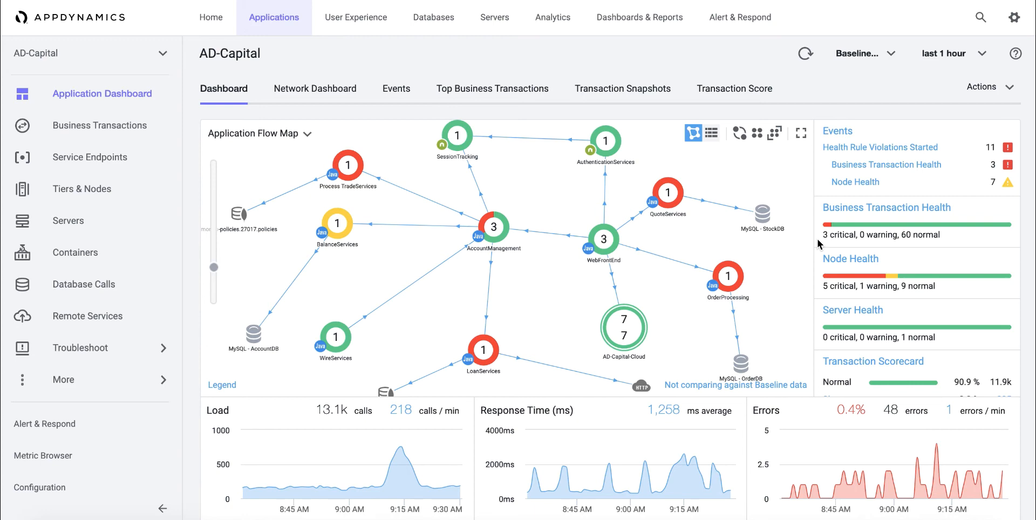
mouse_move(834, 251)
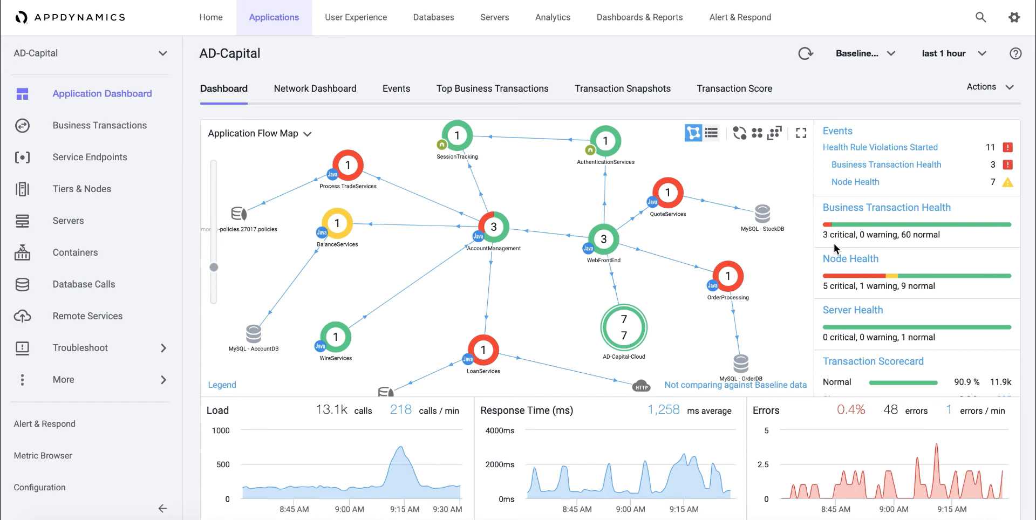
Open the Business Transactions list for the AD-Capital application
left_click(99, 125)
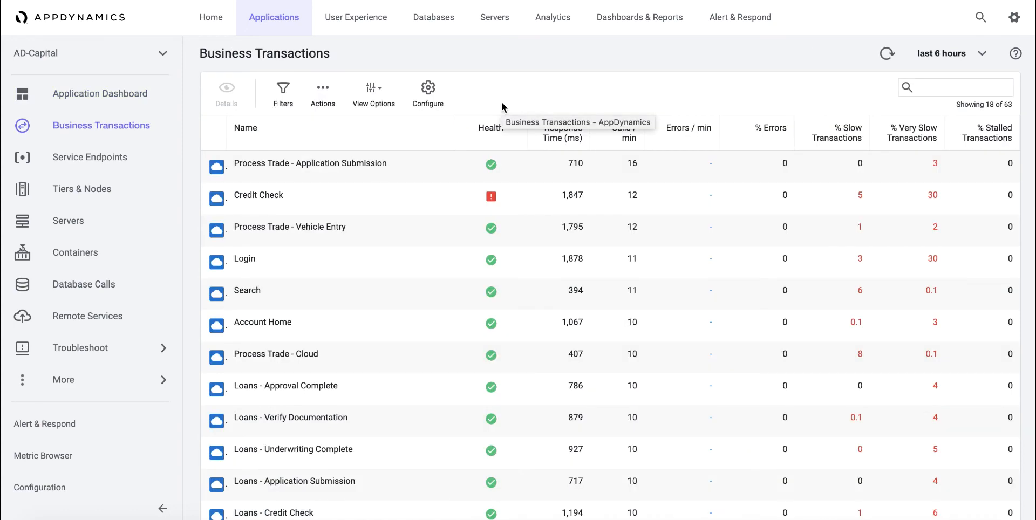
mouse_move(192, 132)
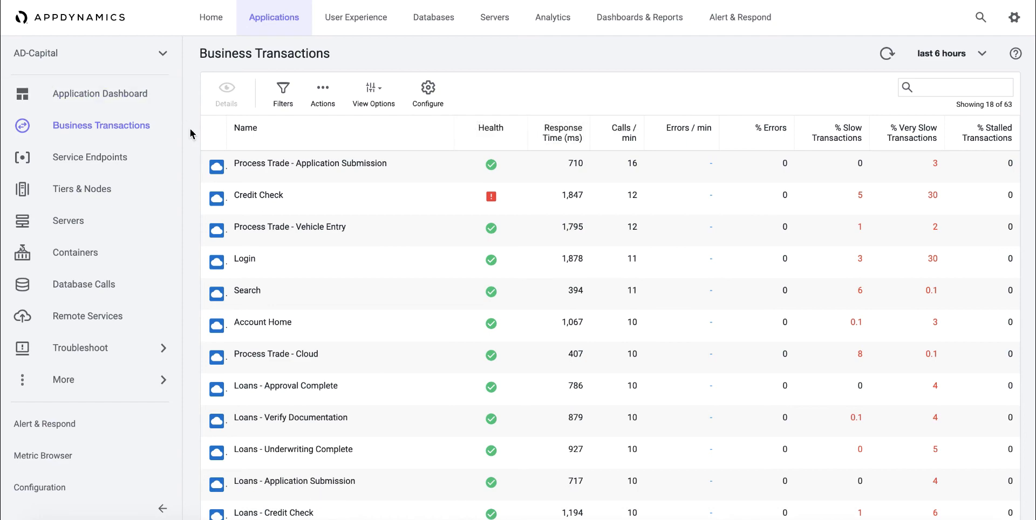
mouse_move(200, 190)
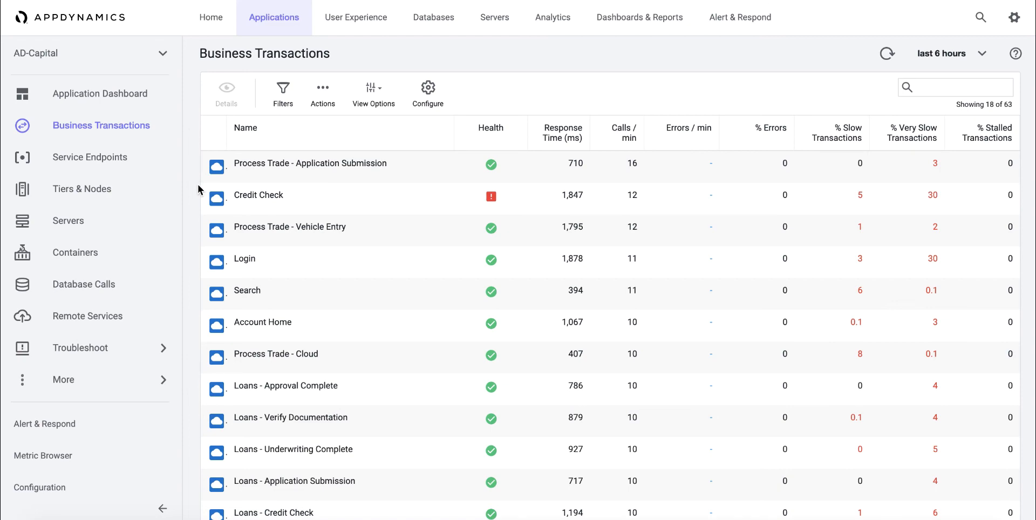
mouse_move(192, 189)
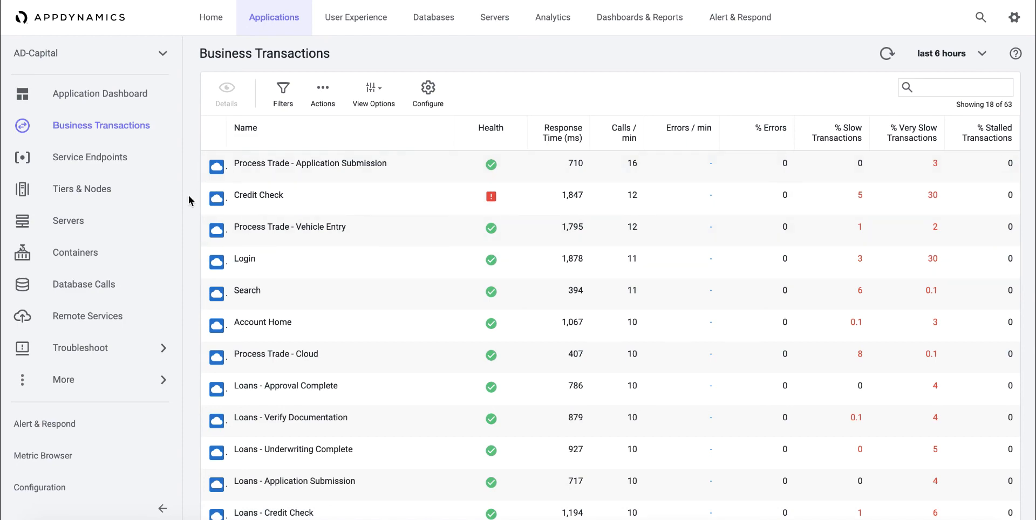
mouse_move(553, 241)
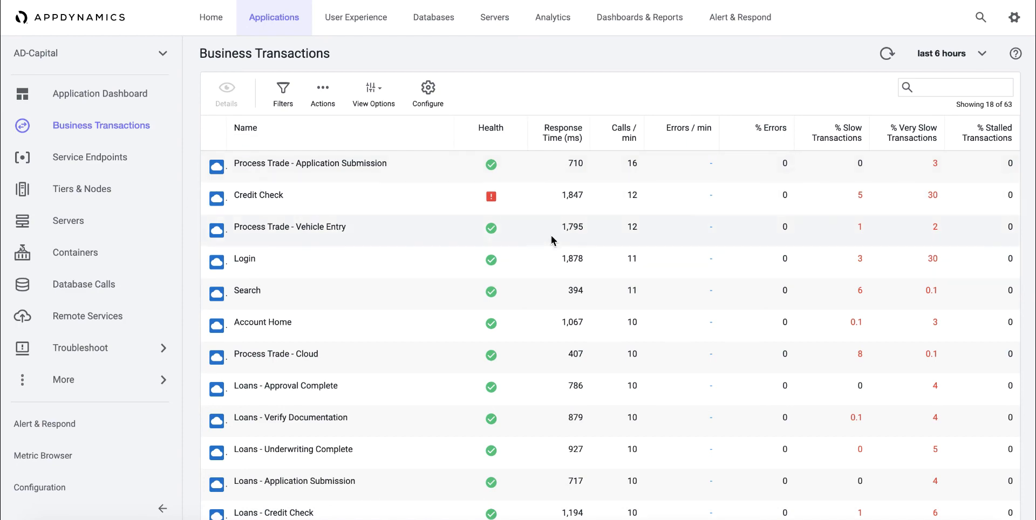
mouse_move(529, 400)
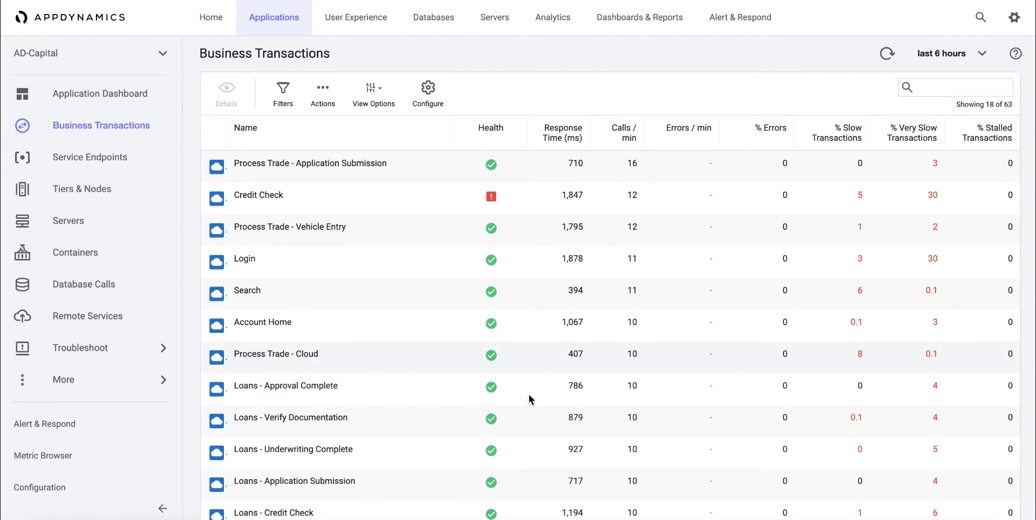
mouse_move(190, 227)
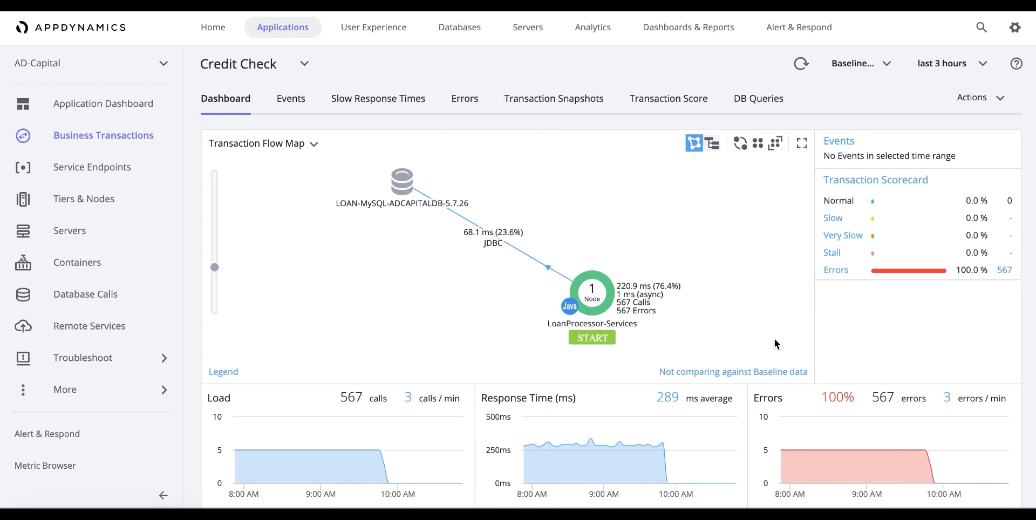
mouse_move(761, 422)
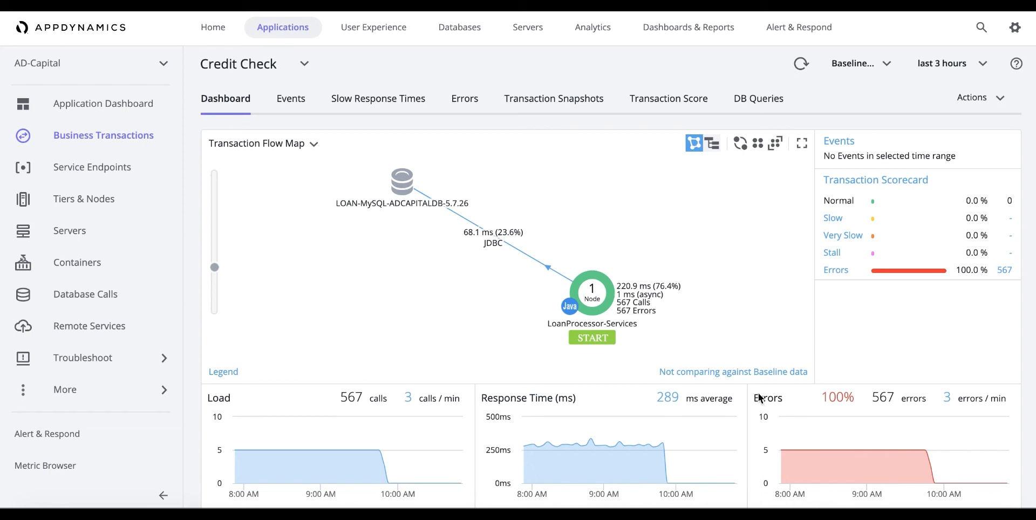
mouse_move(766, 403)
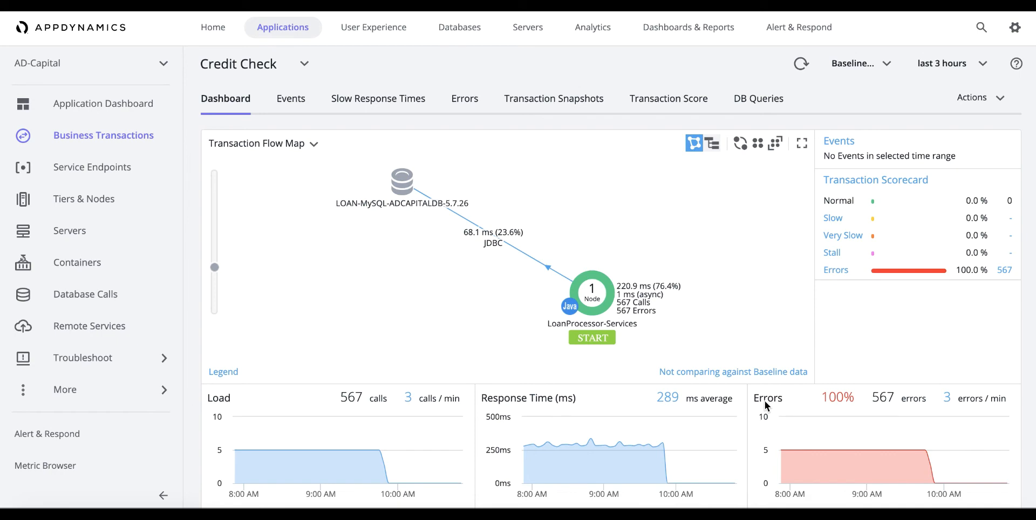
mouse_move(529, 139)
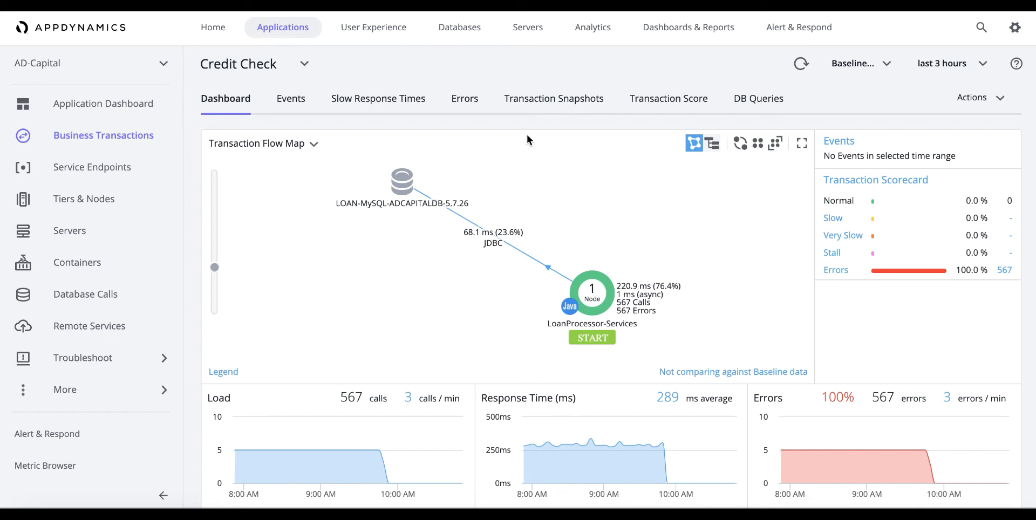
mouse_move(553, 125)
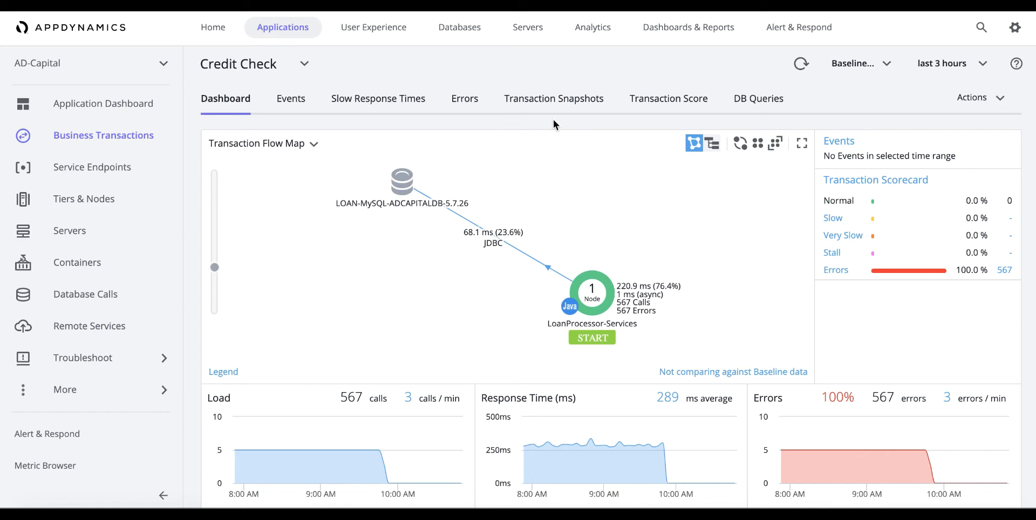
mouse_move(540, 105)
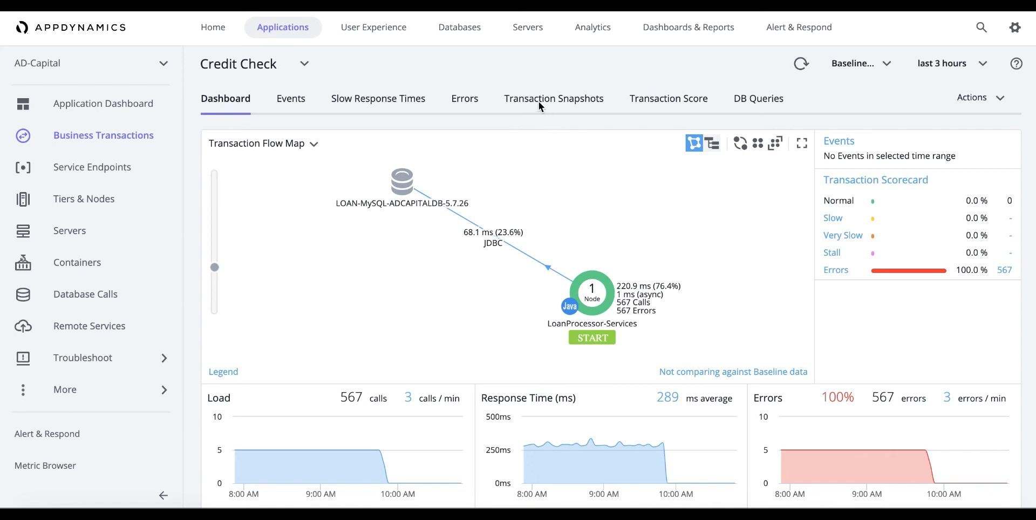
Show the Transaction Snapshots recorded for the Credit Check transaction
left_click(554, 98)
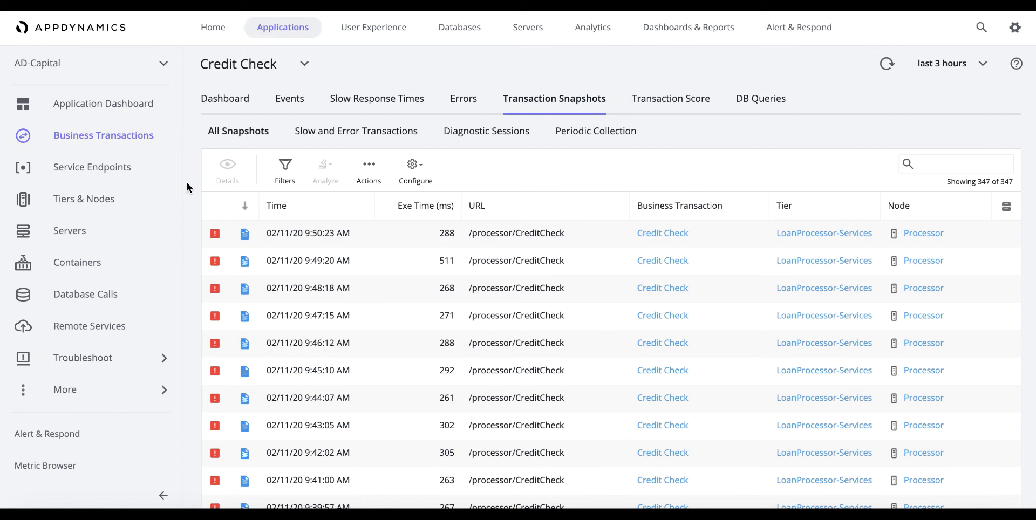
mouse_move(266, 277)
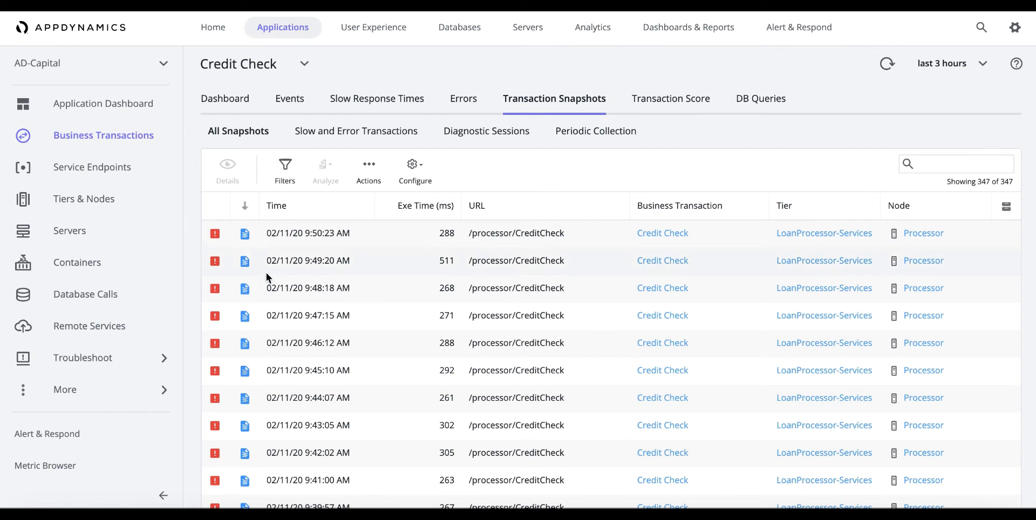
mouse_move(264, 272)
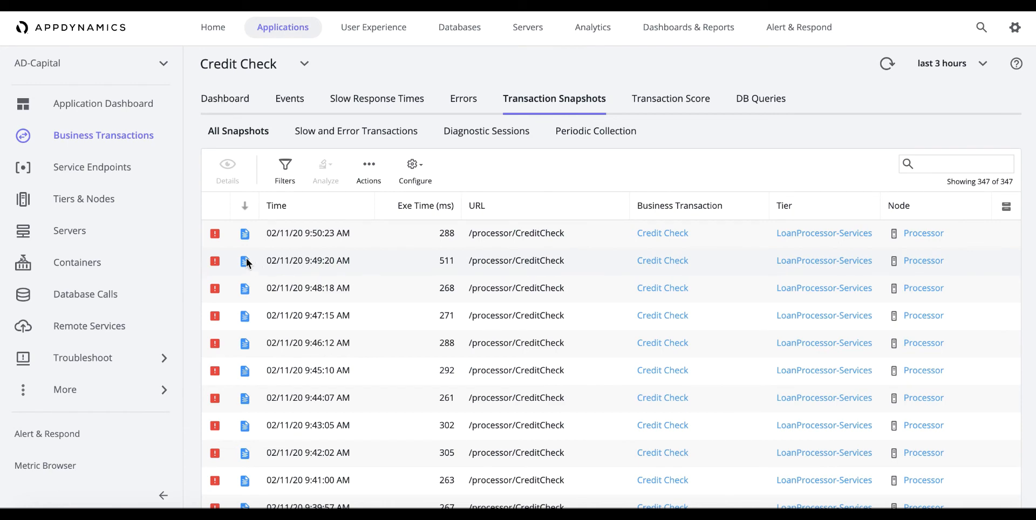
Open the erroring Credit Check snapshot recorded at 02/11/20 9:49:20 AM
left_click(245, 260)
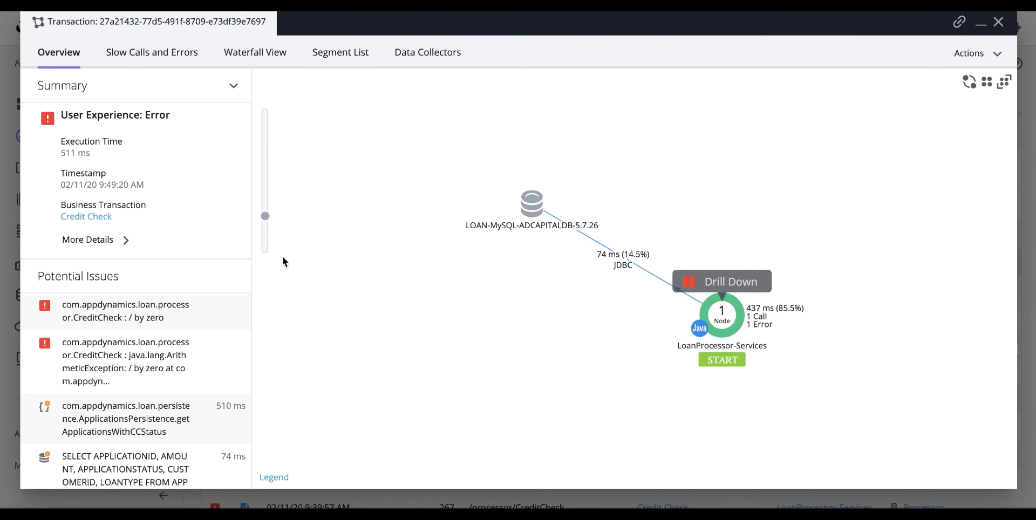
mouse_move(225, 161)
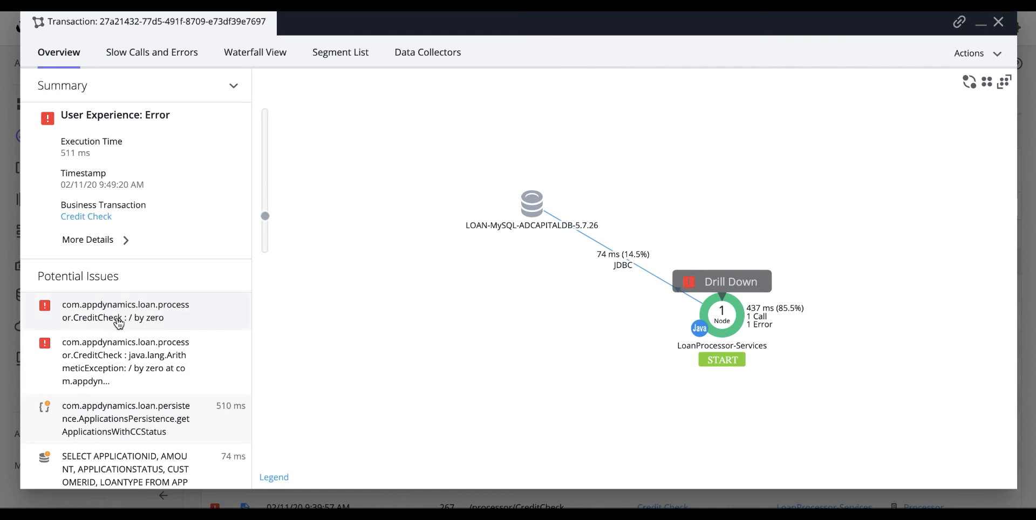
Drill down from the CreditCheck '/ by zero' issue into its call graph
scroll("down", 3)
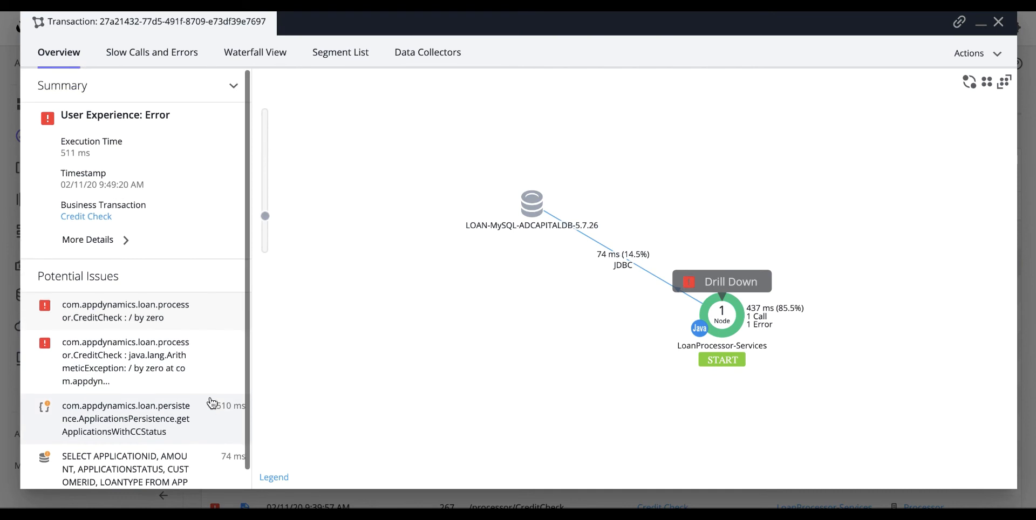
scroll("down", 3)
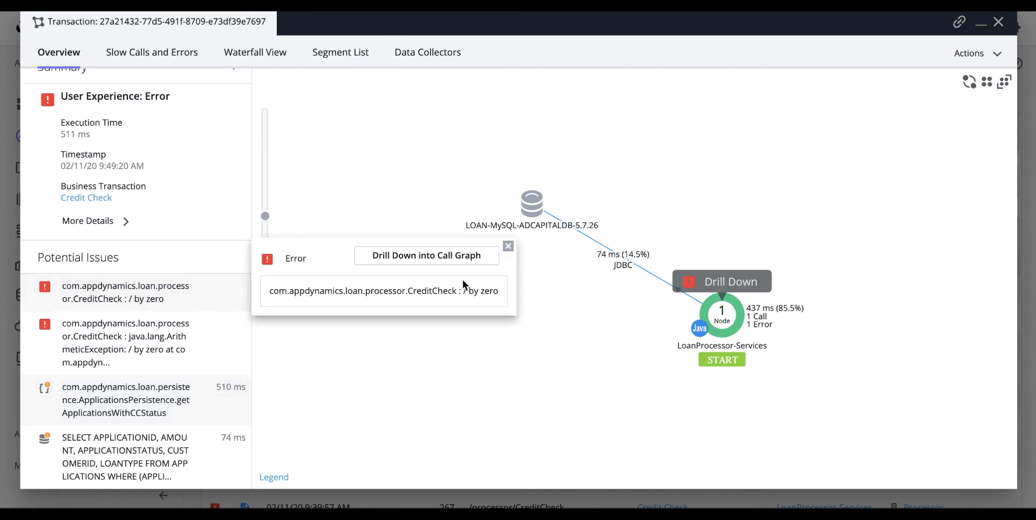
mouse_move(426, 256)
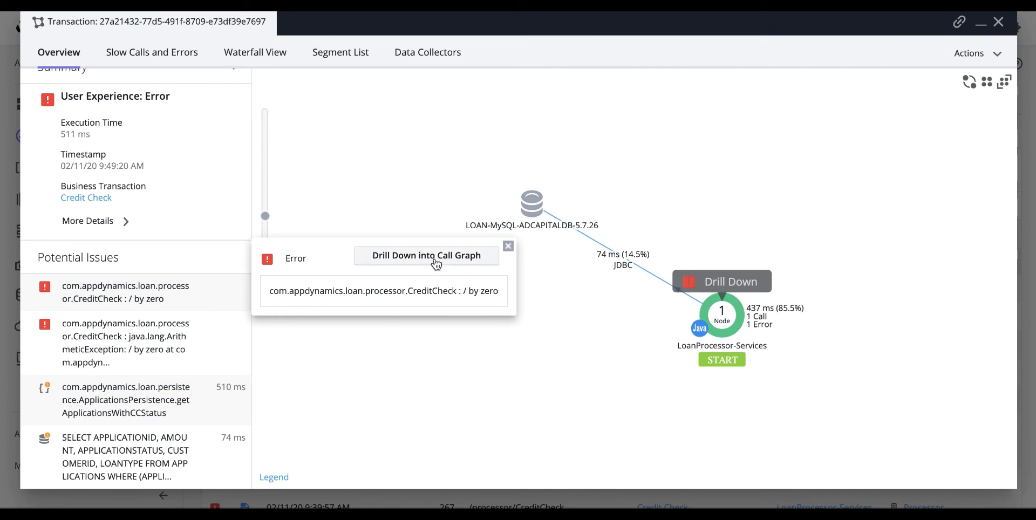
left_click(426, 256)
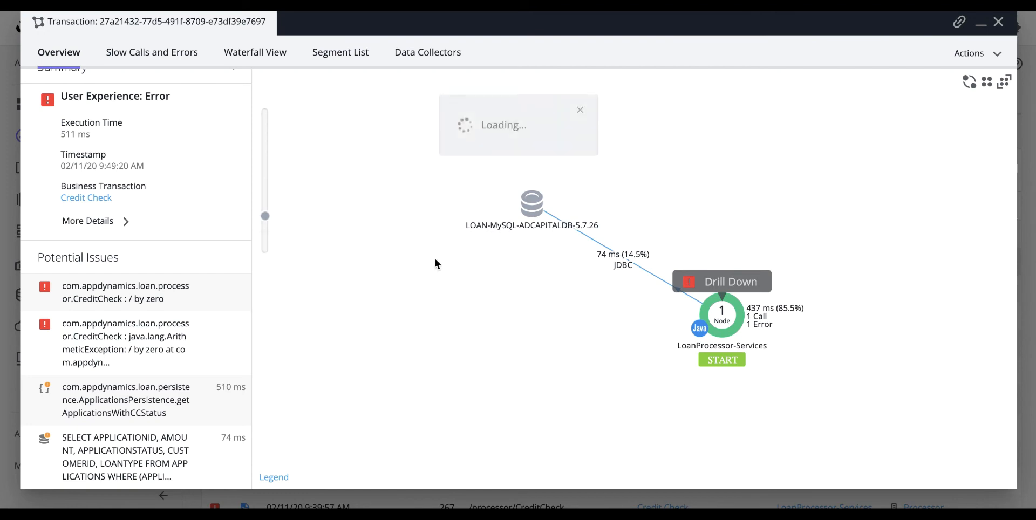
Bring up the context actions for the Servlet - CreditCheck:doGet row in the call graph
left_click(722, 281)
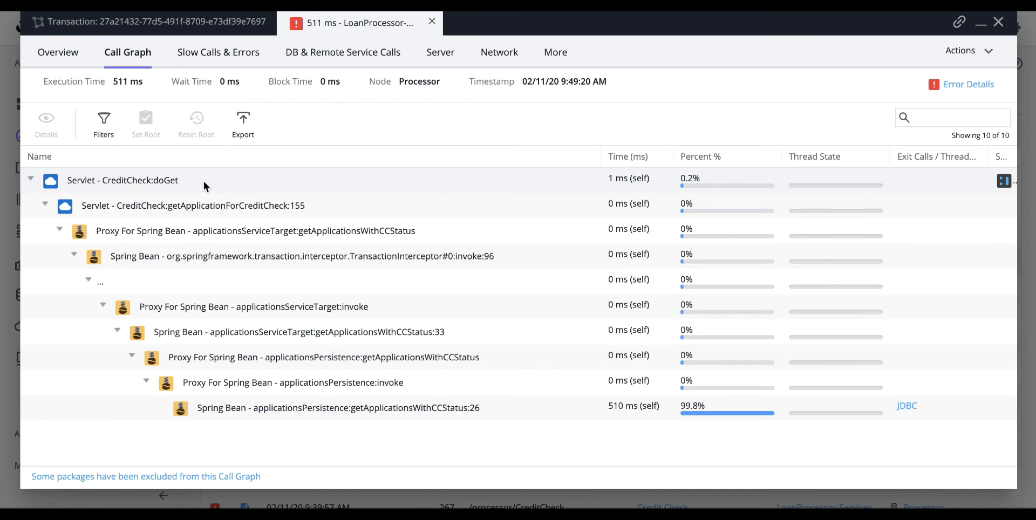
mouse_move(199, 184)
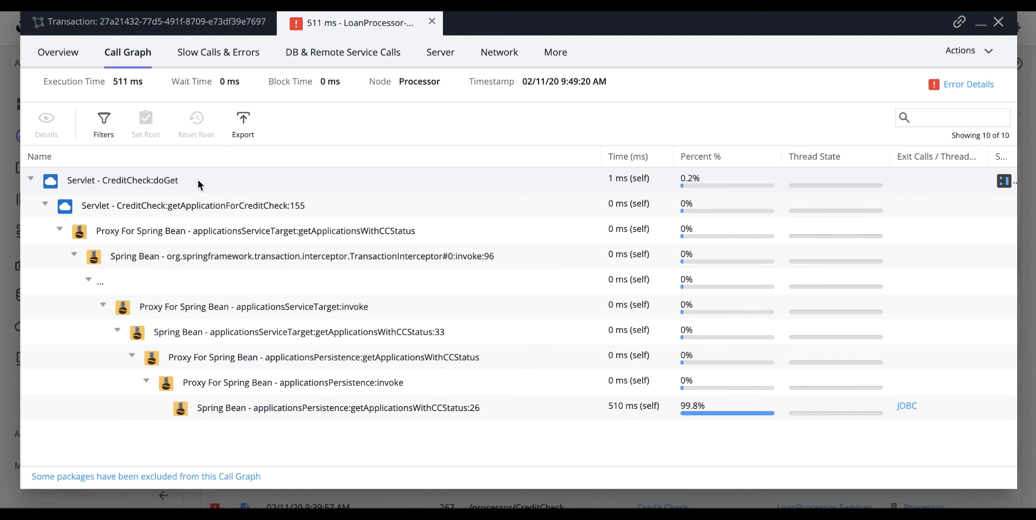
right_click(122, 180)
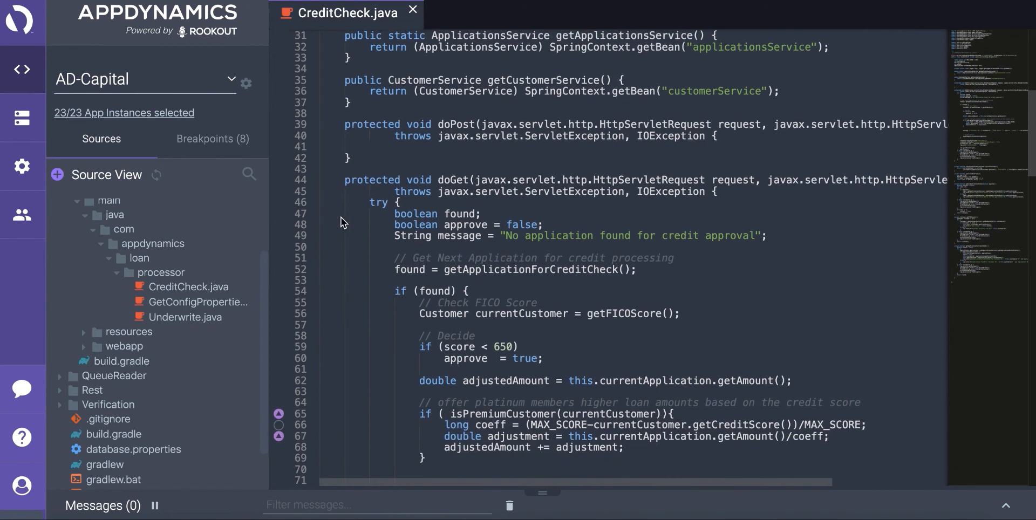
Add a breakpoint on line 68 of CreditCheck.java, right after the division by coeff
scroll("down", 3)
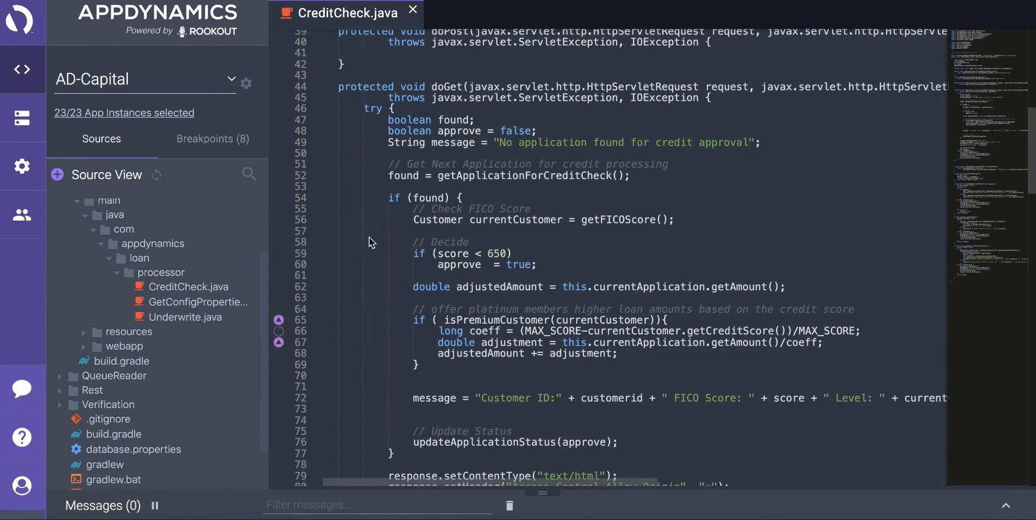
scroll("down", 3)
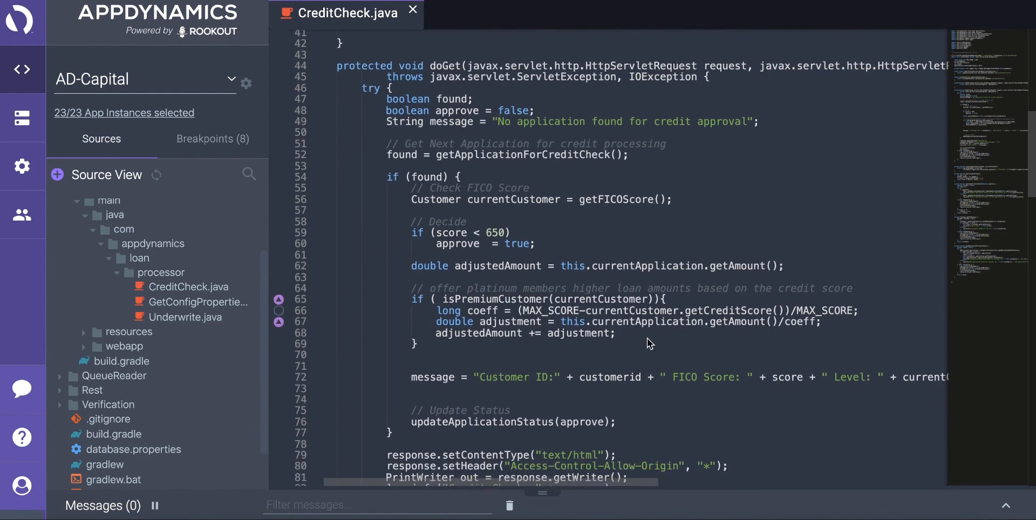
mouse_move(755, 358)
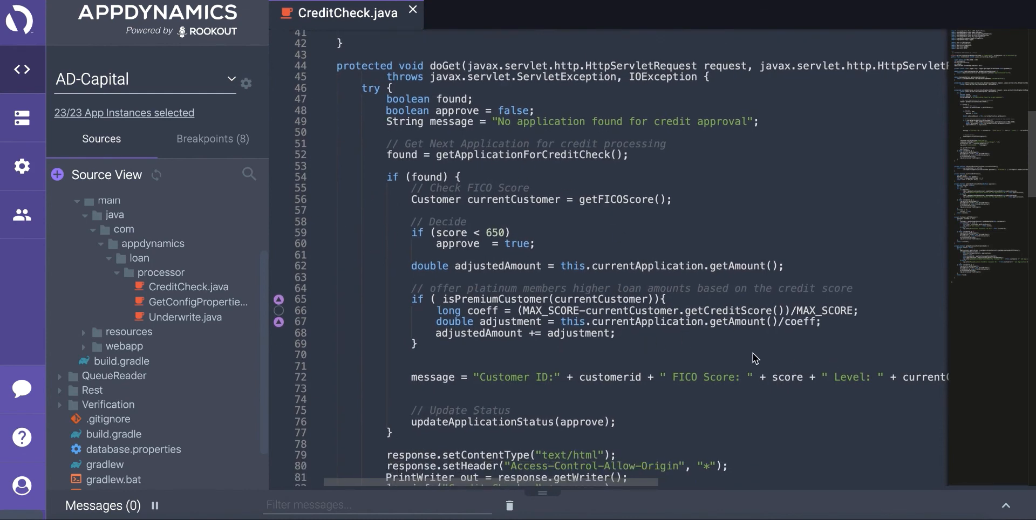
mouse_move(792, 336)
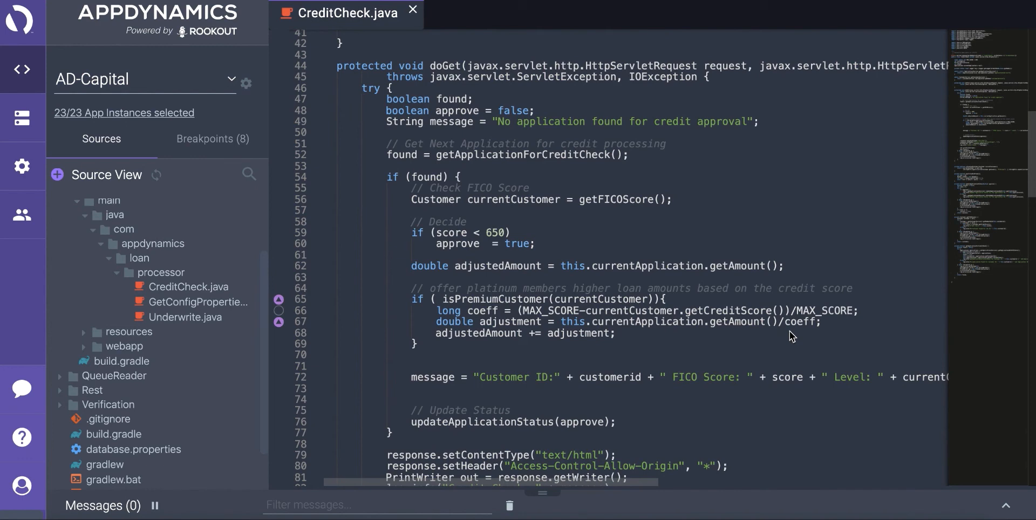
mouse_move(406, 349)
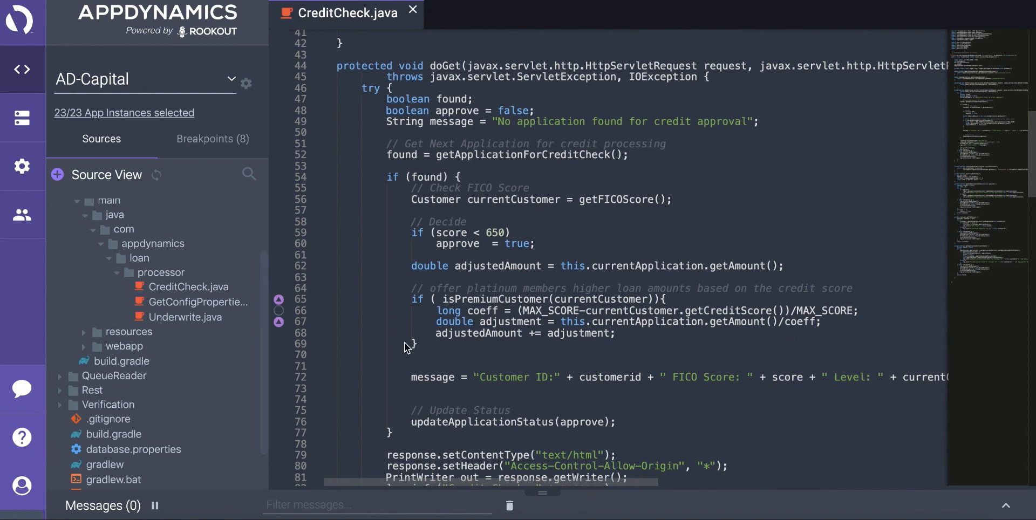
mouse_move(250, 316)
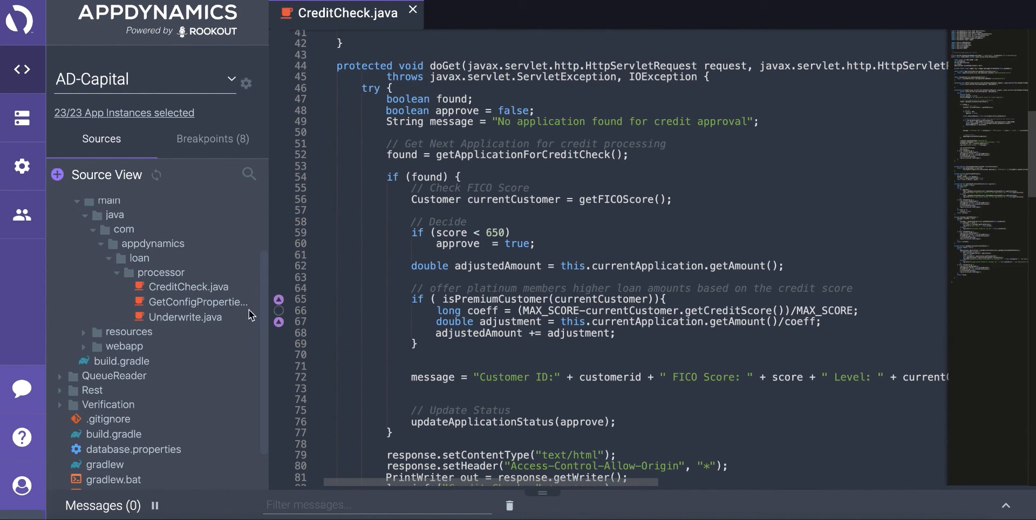
mouse_move(335, 311)
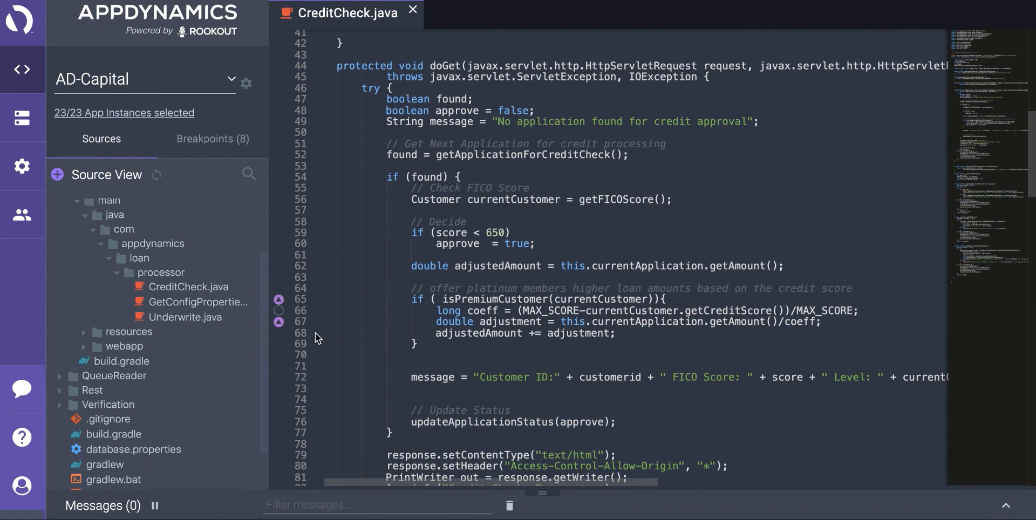
mouse_move(281, 340)
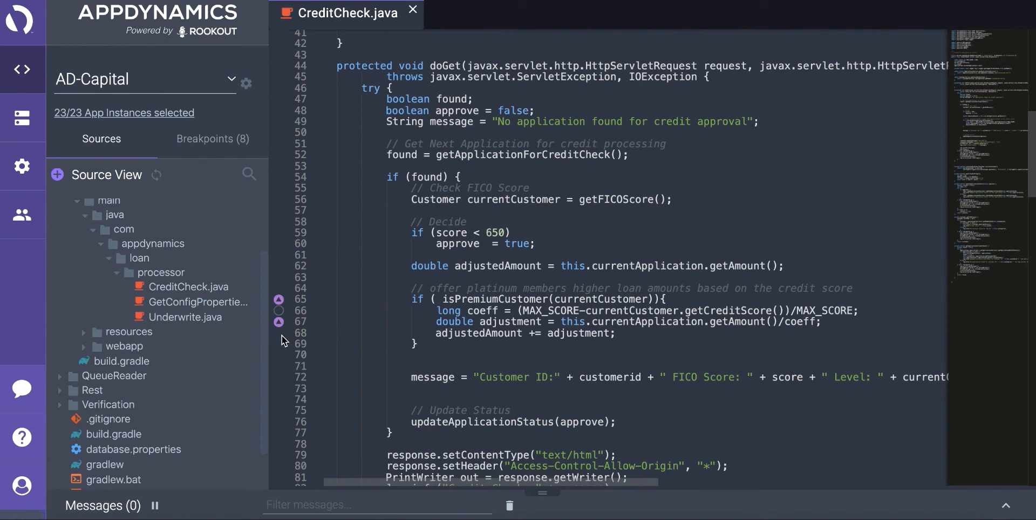
left_click(279, 334)
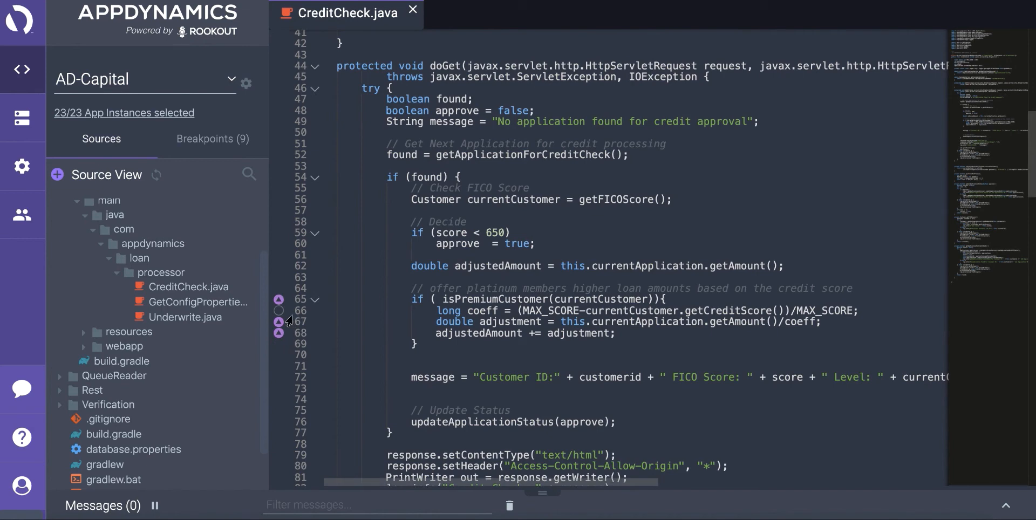
mouse_move(287, 326)
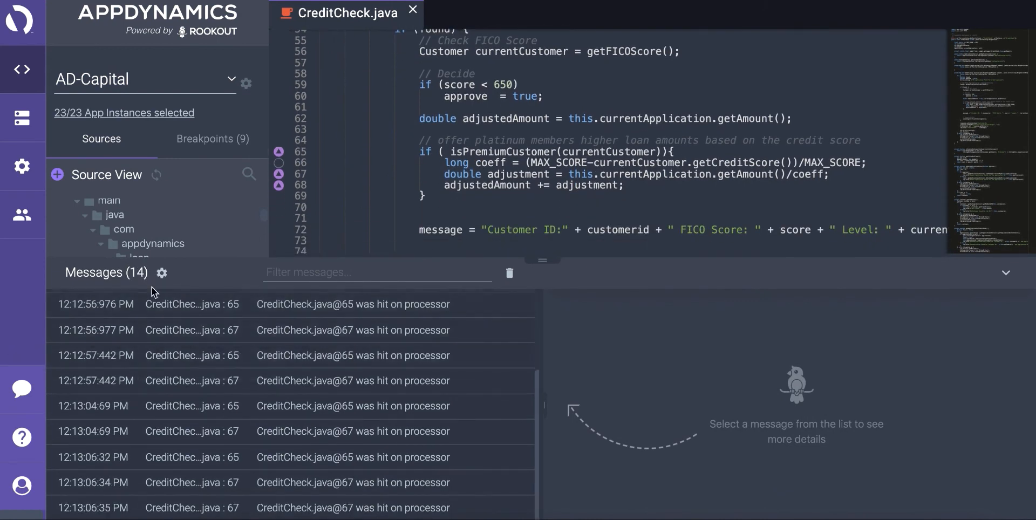
Show the captured details of a CreditCheck.java line 67 breakpoint hit
left_click(162, 272)
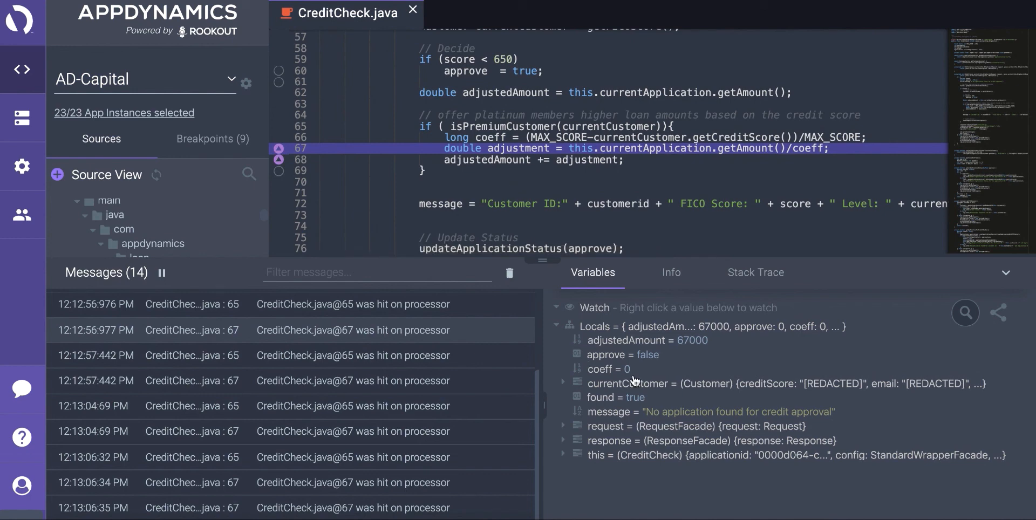
mouse_move(641, 379)
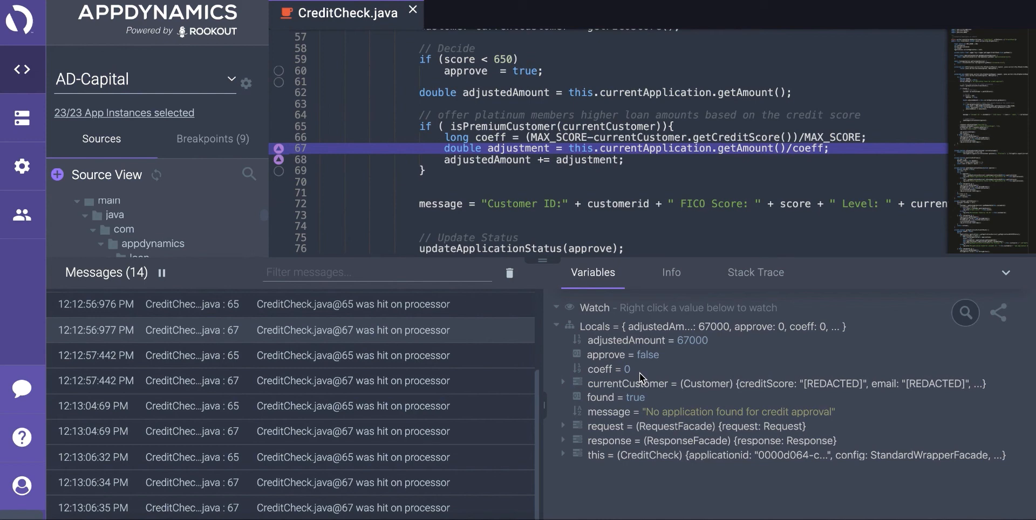
mouse_move(609, 384)
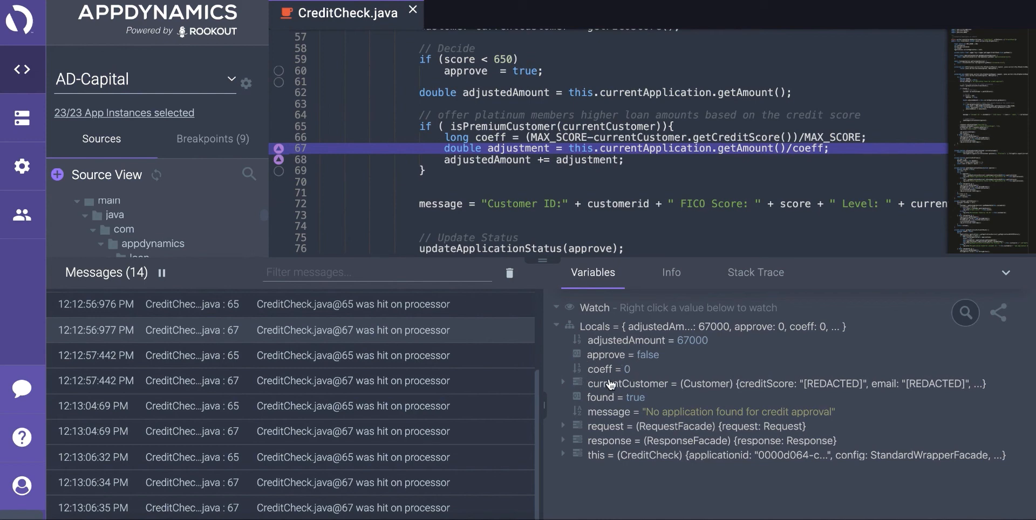
mouse_move(556, 374)
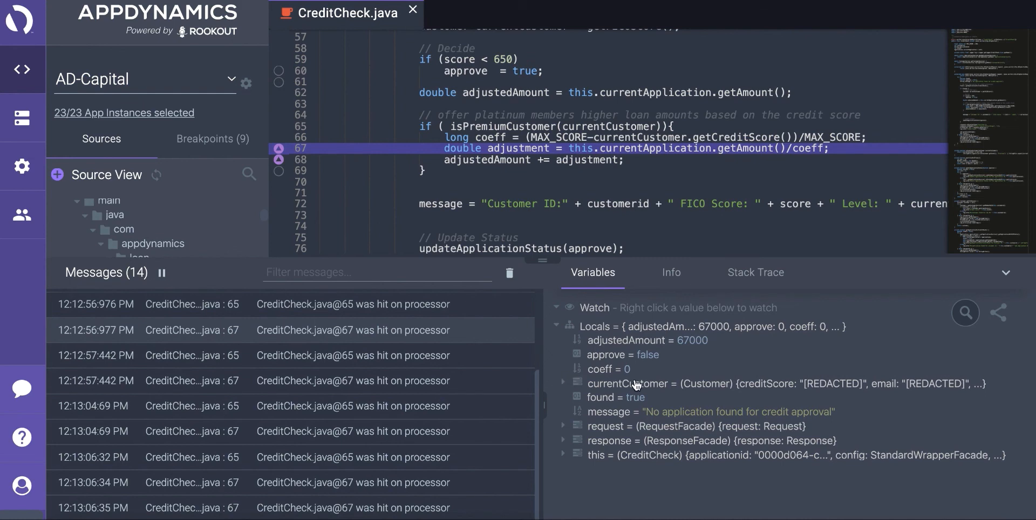
mouse_move(559, 368)
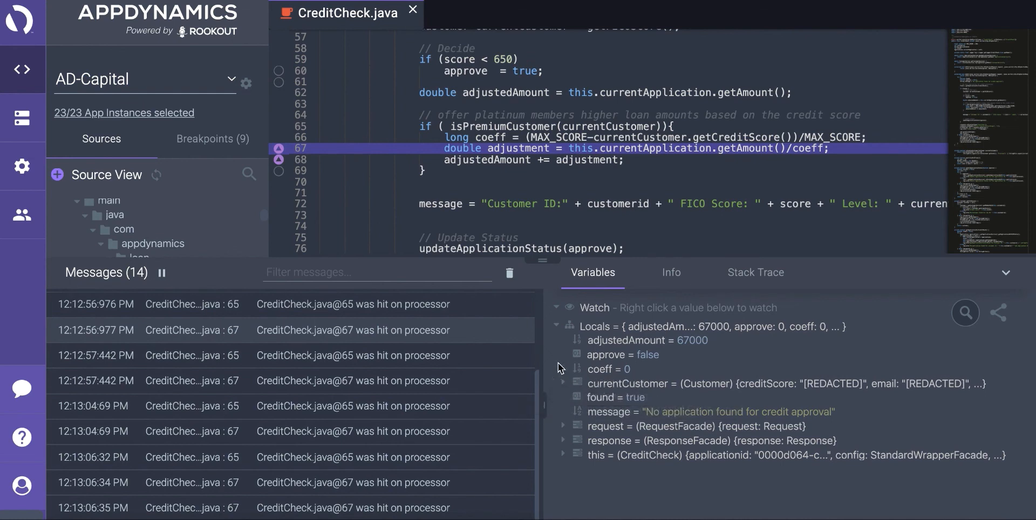
mouse_move(564, 375)
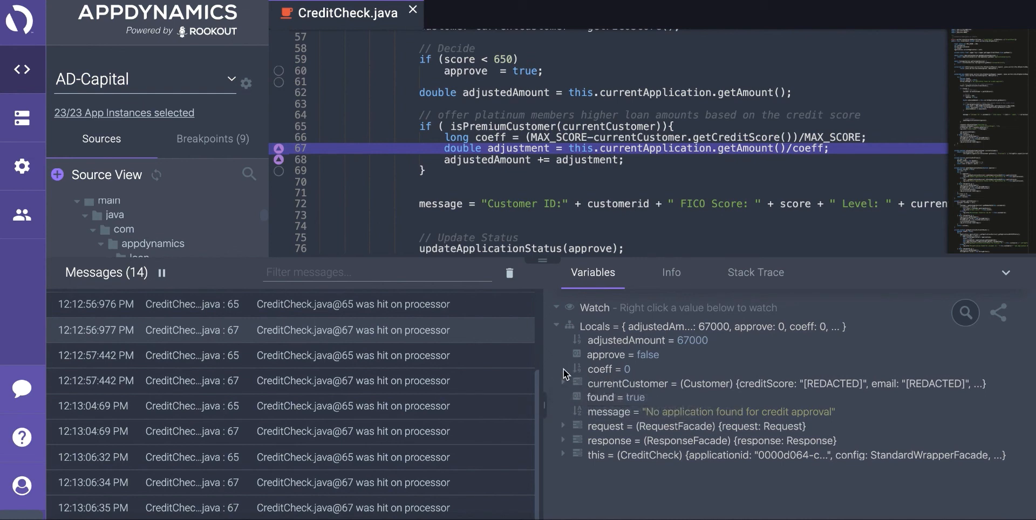
mouse_move(550, 304)
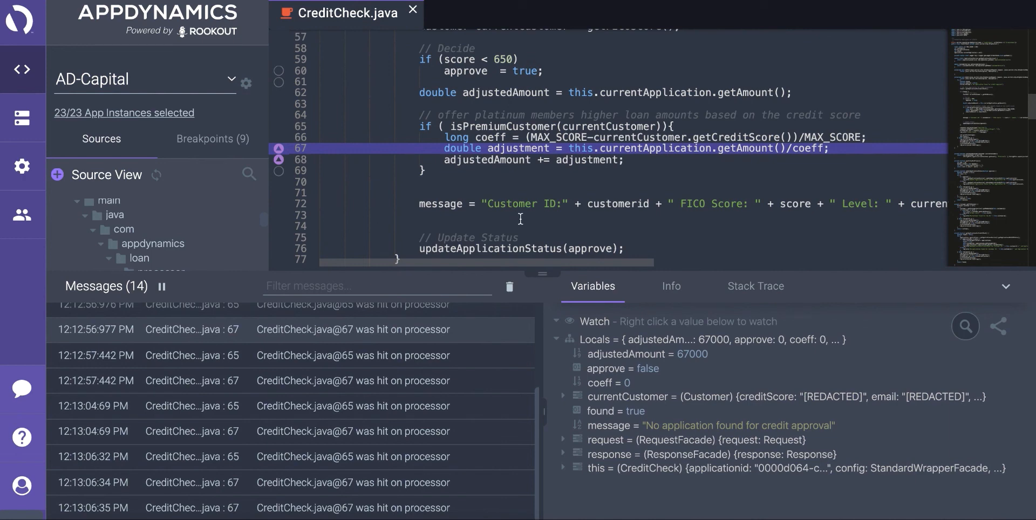
mouse_move(364, 166)
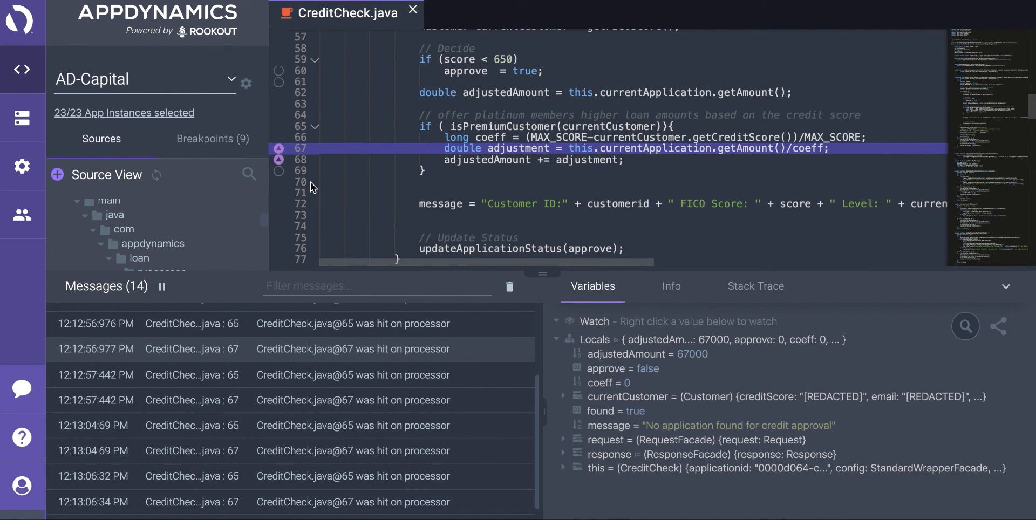
mouse_move(554, 471)
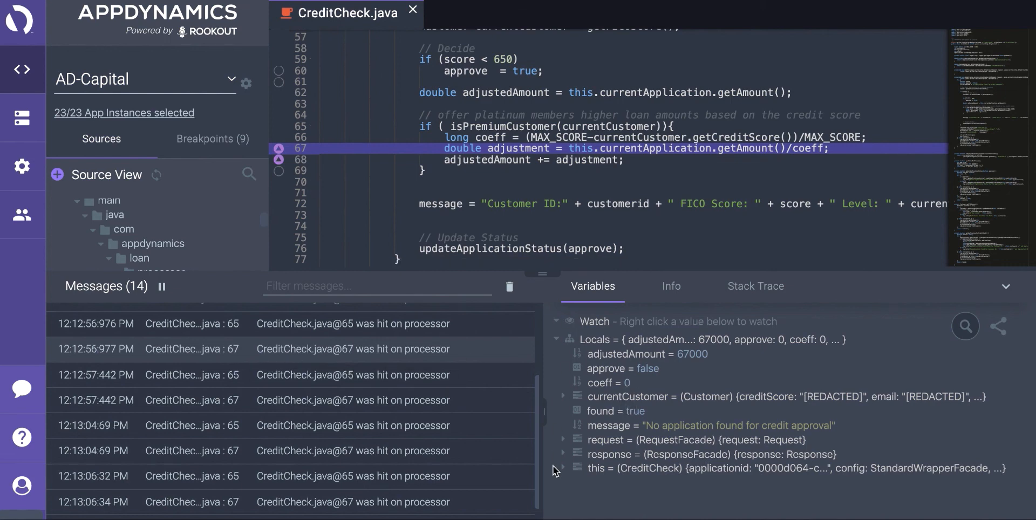
mouse_move(554, 501)
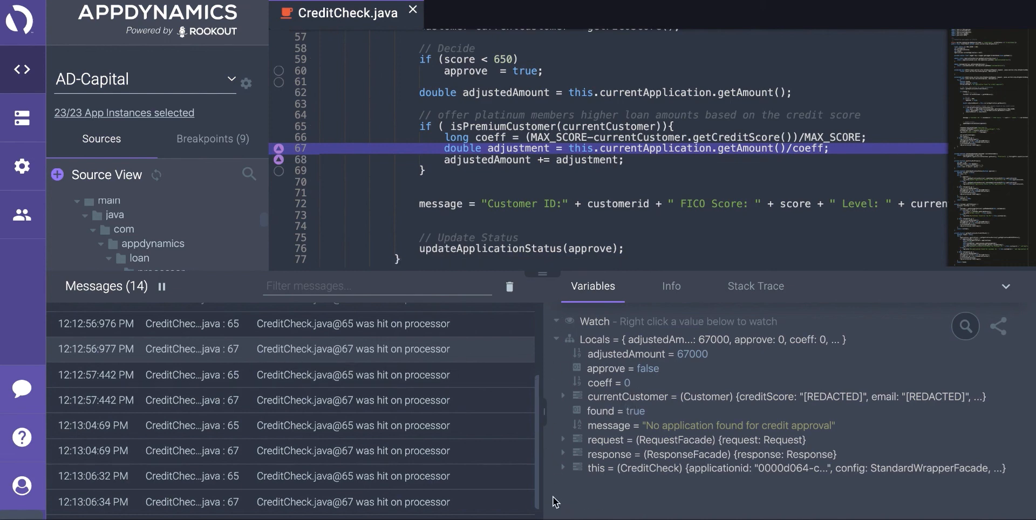
mouse_move(581, 510)
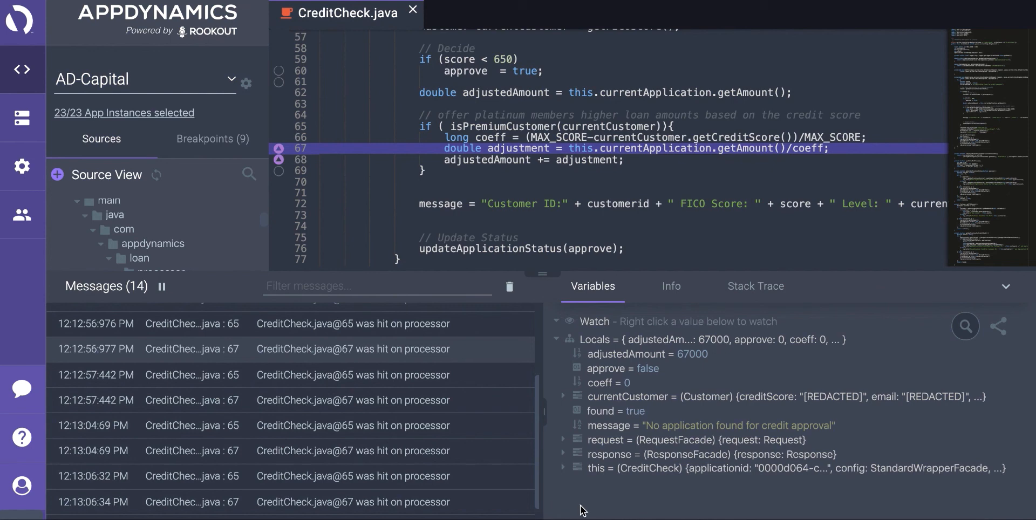
mouse_move(558, 417)
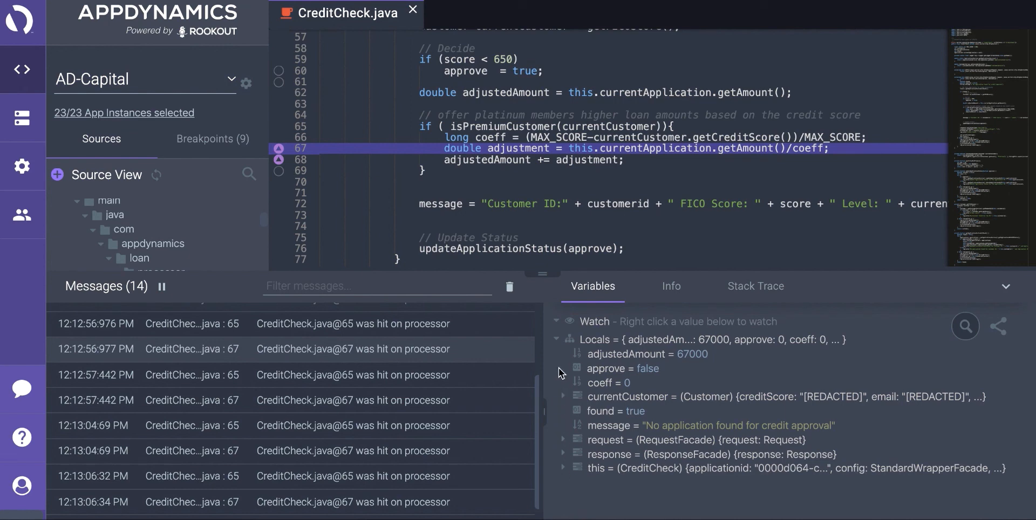
mouse_move(566, 399)
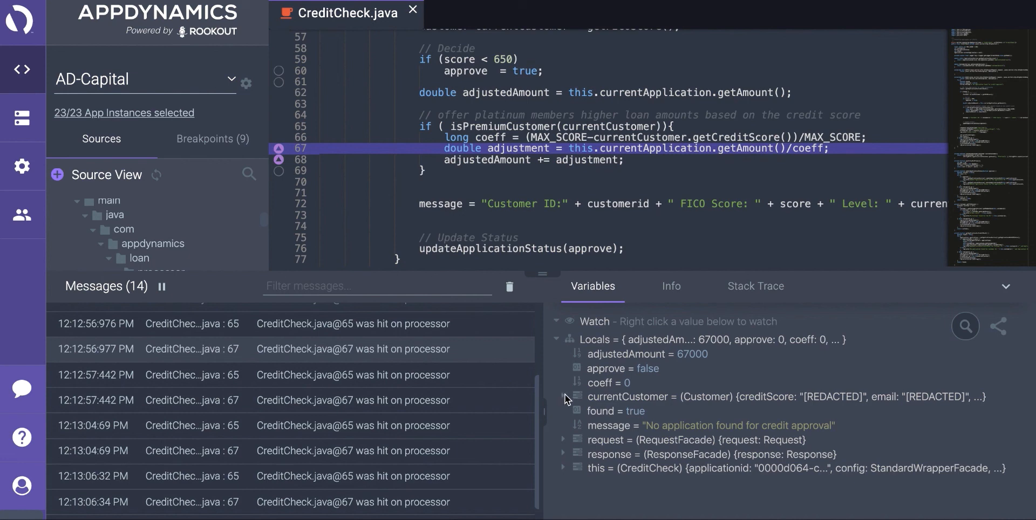
Resize the messages panel so the CreditCheck.java source gets more room
left_click(564, 396)
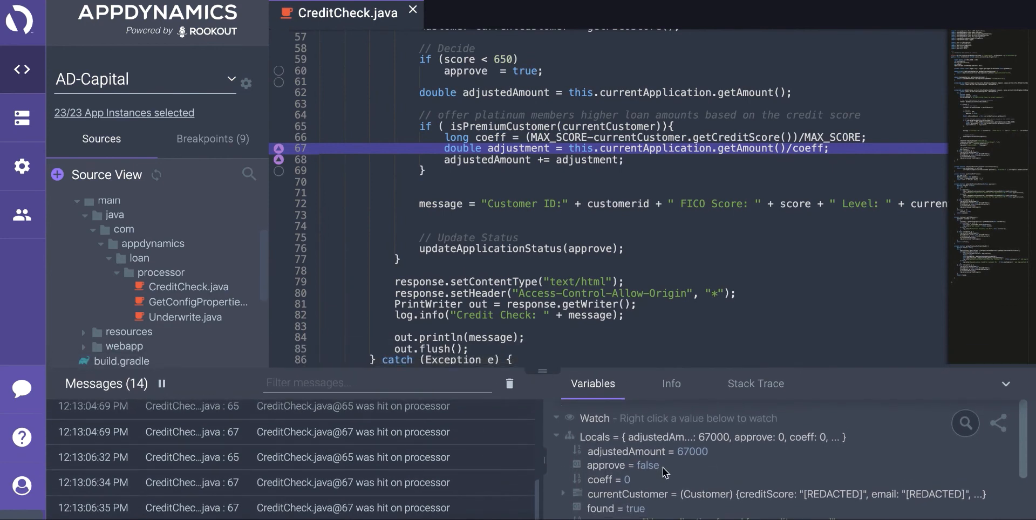
mouse_move(669, 477)
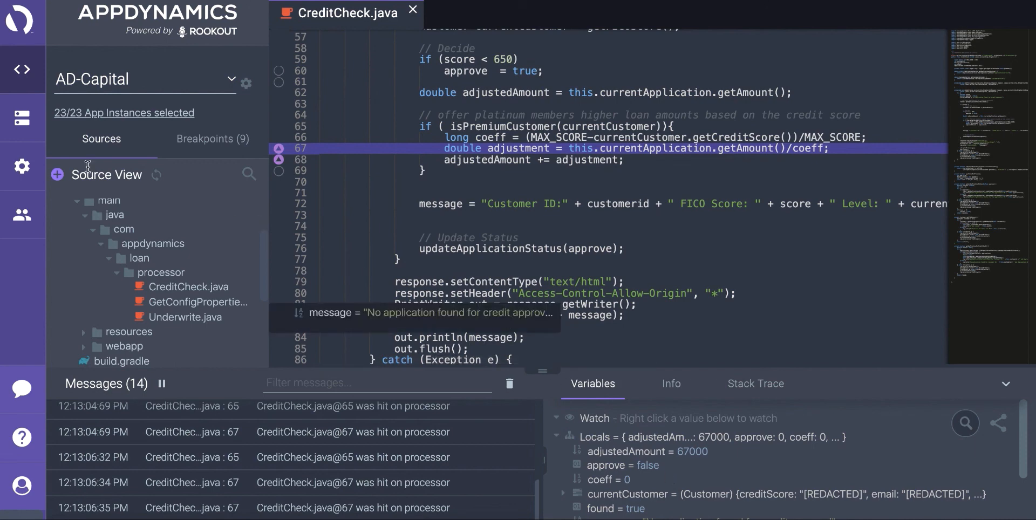
Open the breakpoint Defaults settings for time-to-live and collection depth
left_click(21, 166)
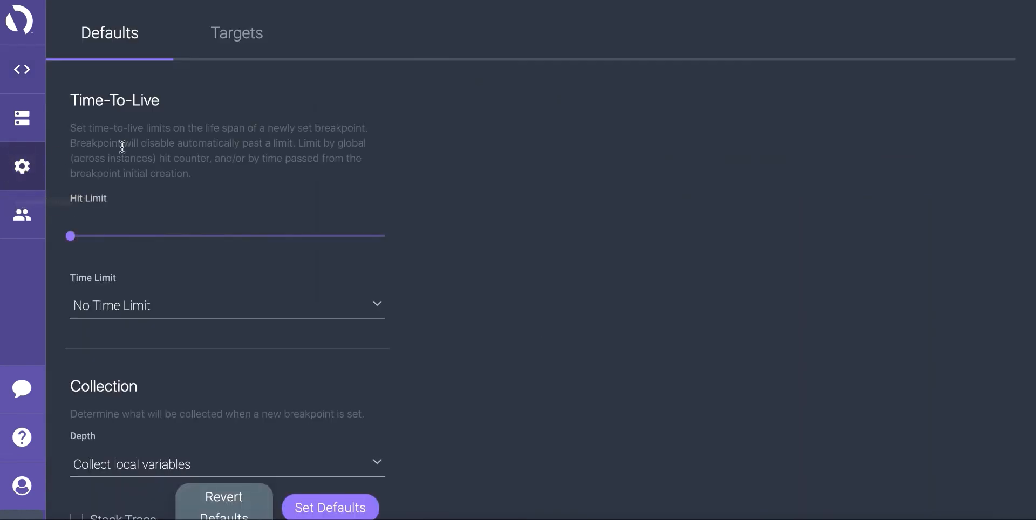
Review the Rookout and Slack delivery targets, then return to CreditCheck.java source view
left_click(236, 32)
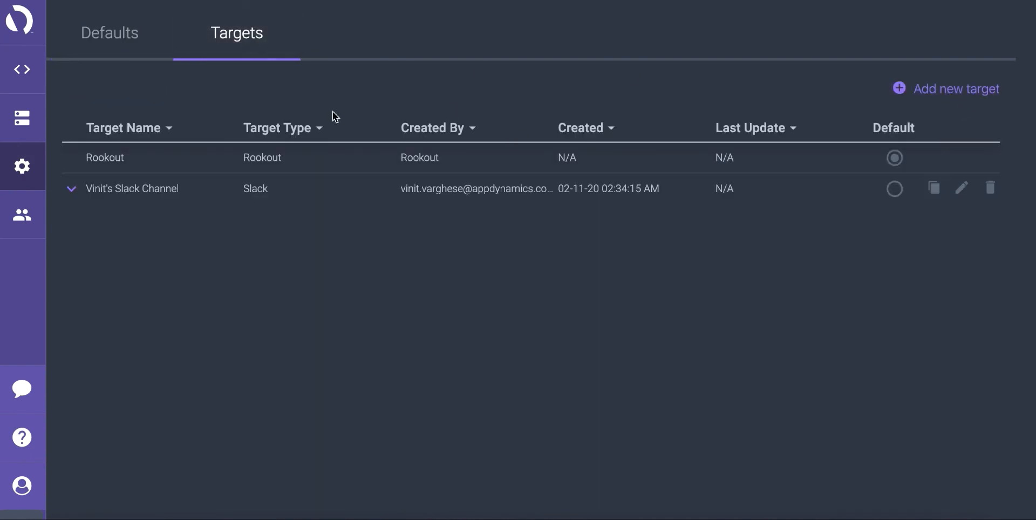
mouse_move(167, 233)
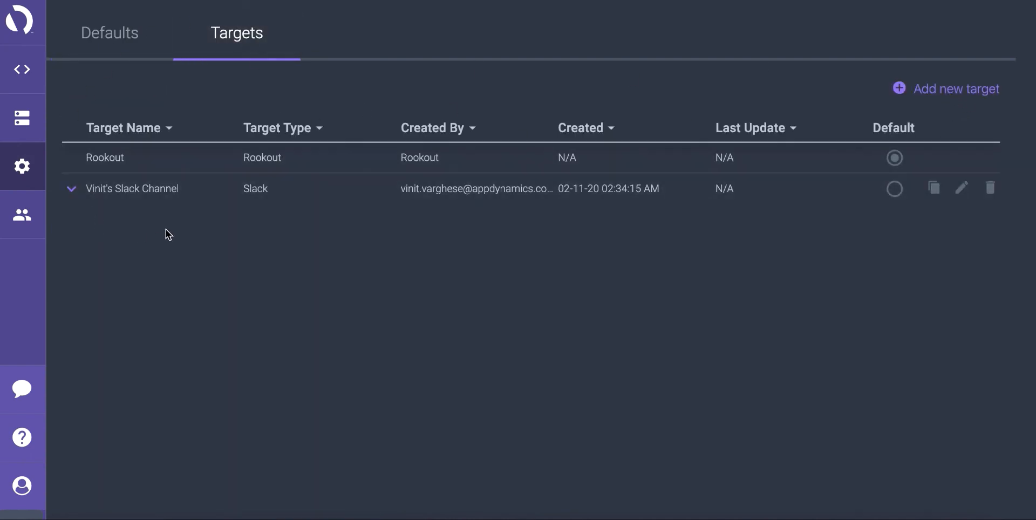
left_click(22, 69)
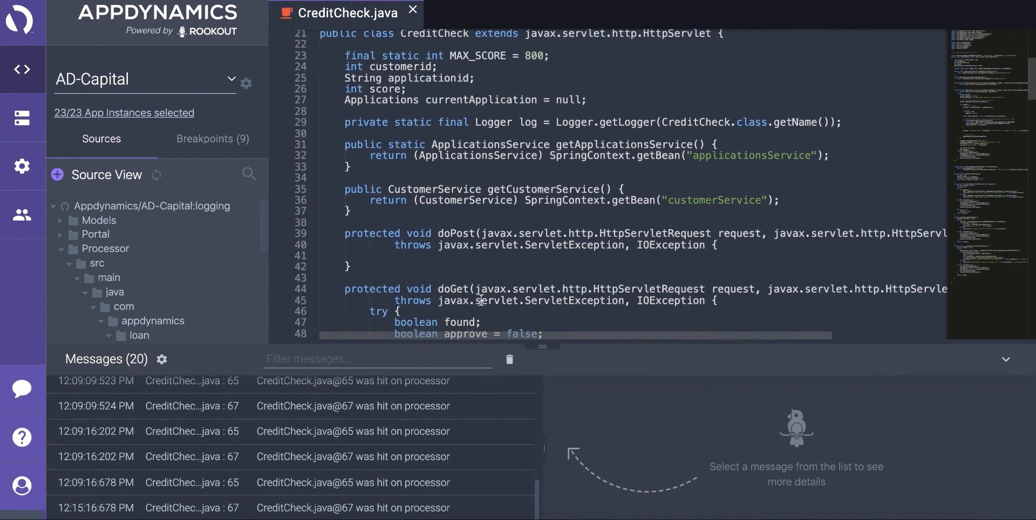
Scroll the CreditCheck.java source to the premium-customer adjustment code with breakpoints on lines 67–68
scroll("down", 3)
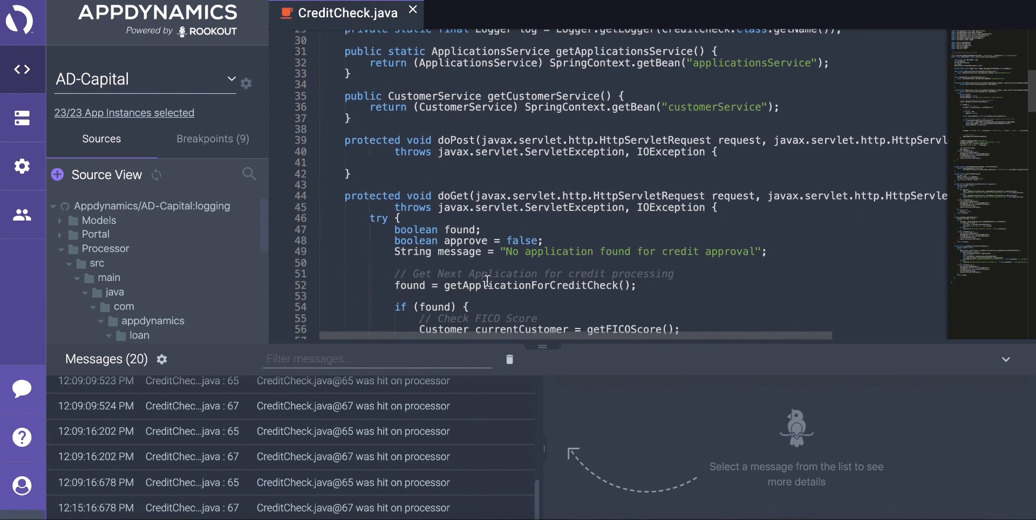
scroll("down", 3)
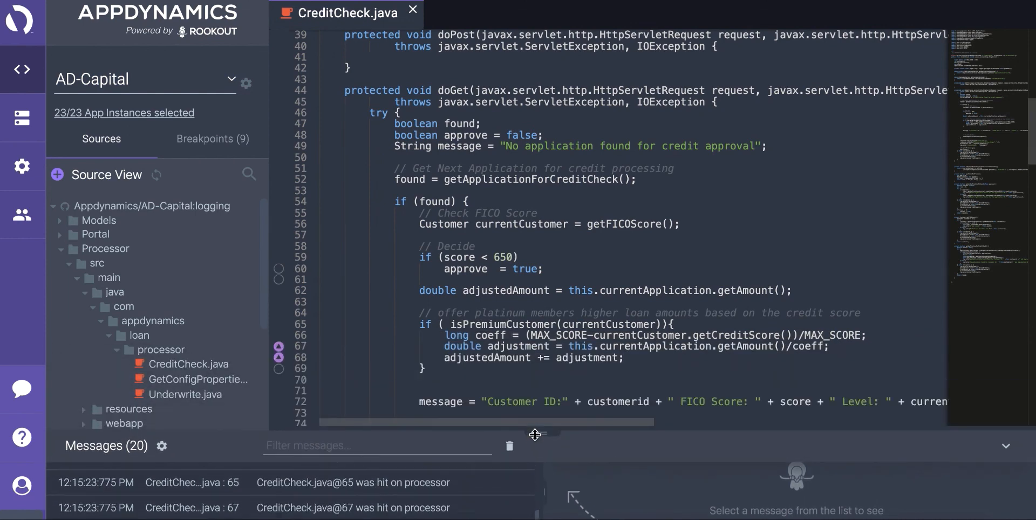
scroll("down", 3)
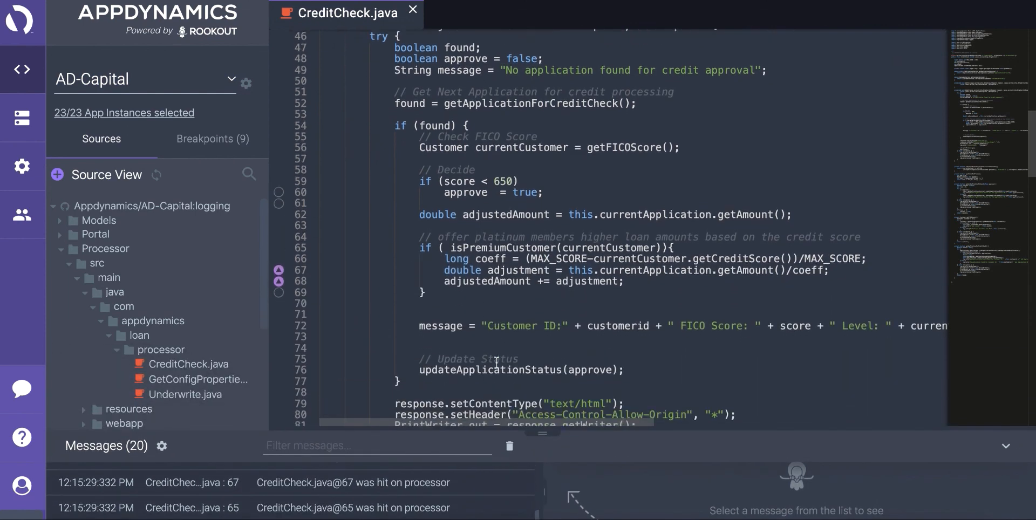
scroll("down", 3)
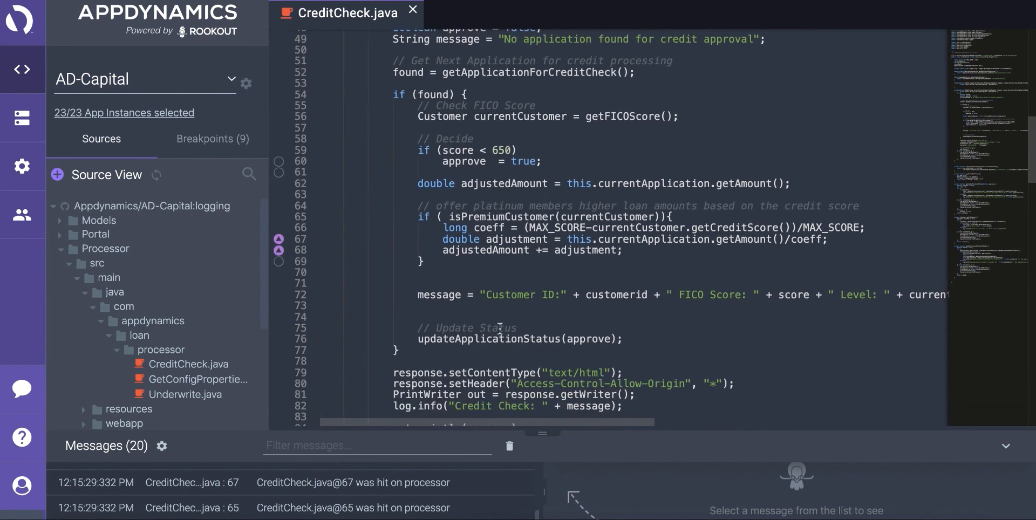